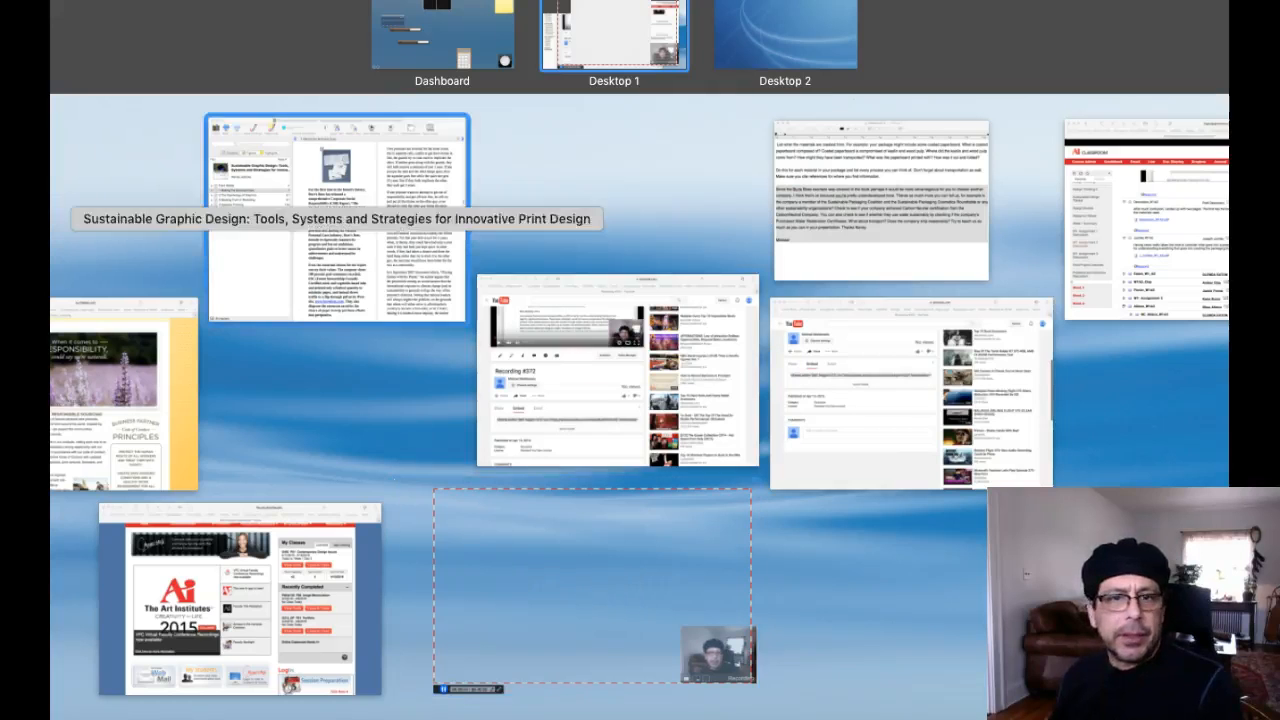
# Bring the Acrobat Reader window with the student's cereal packaging assignment to the front
pyautogui.click(340, 220)
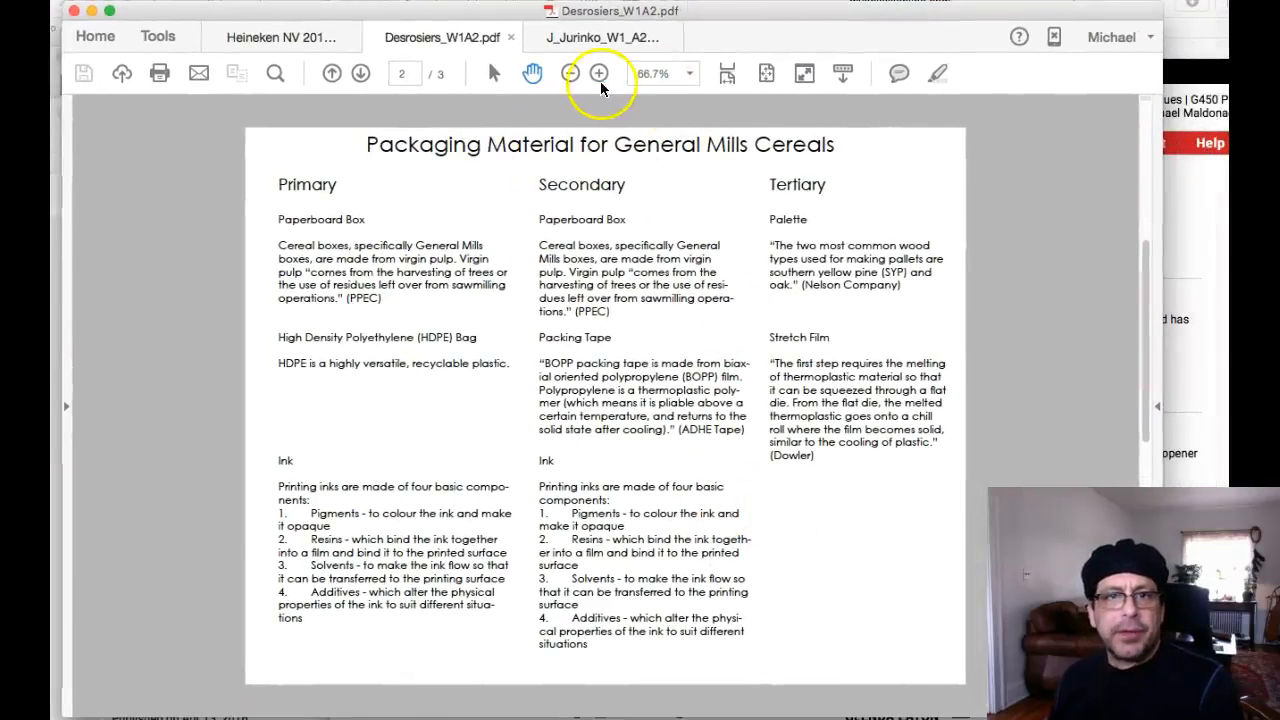
pyautogui.moveTo(897, 477)
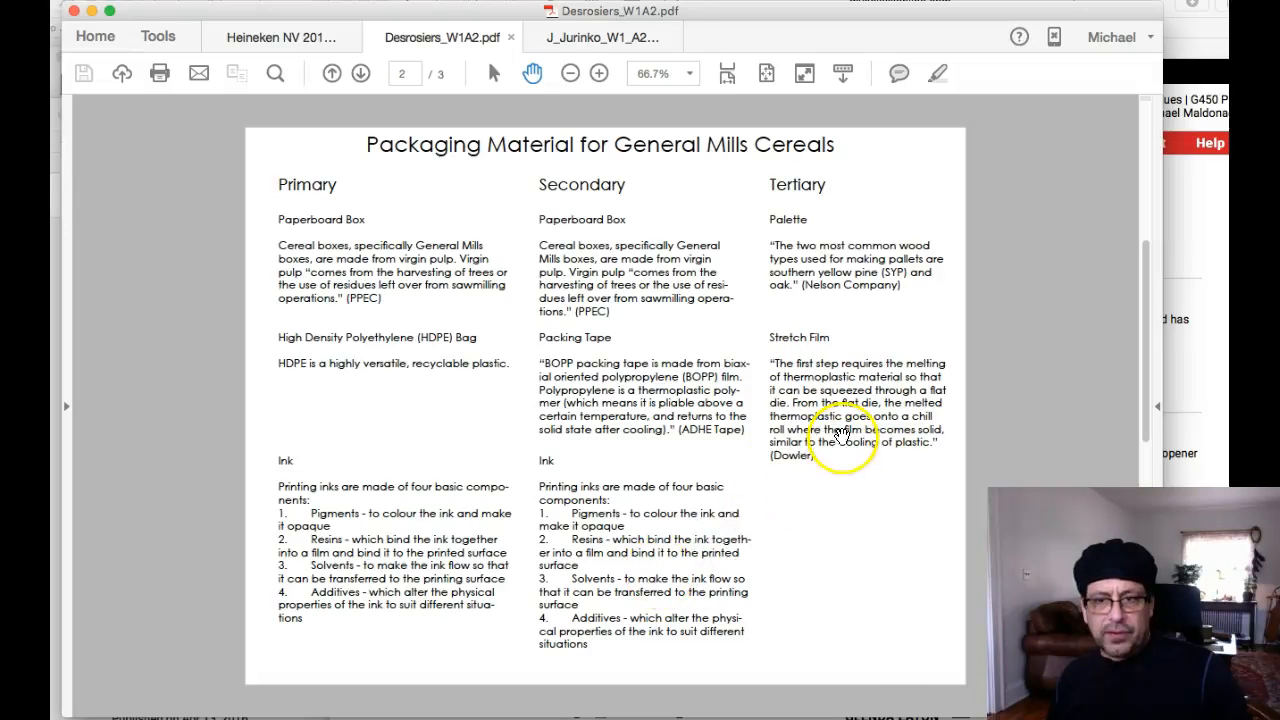
pyautogui.moveTo(870, 265)
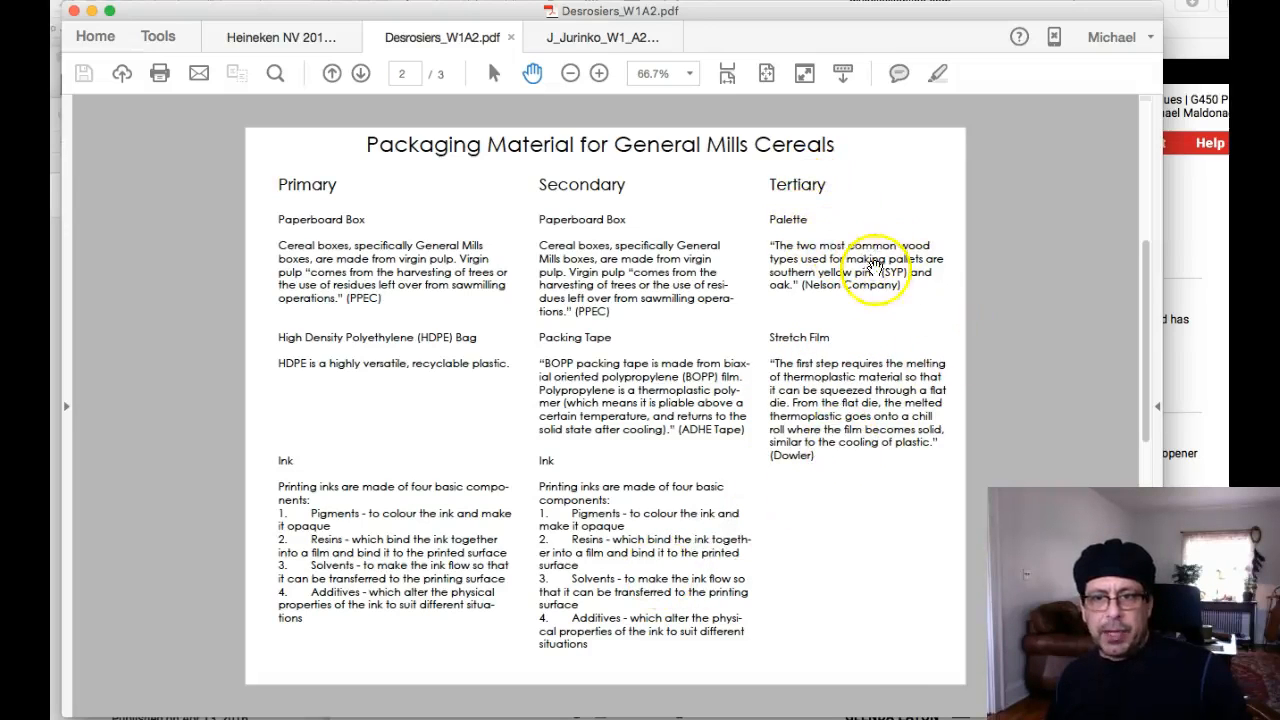
pyautogui.moveTo(895, 505)
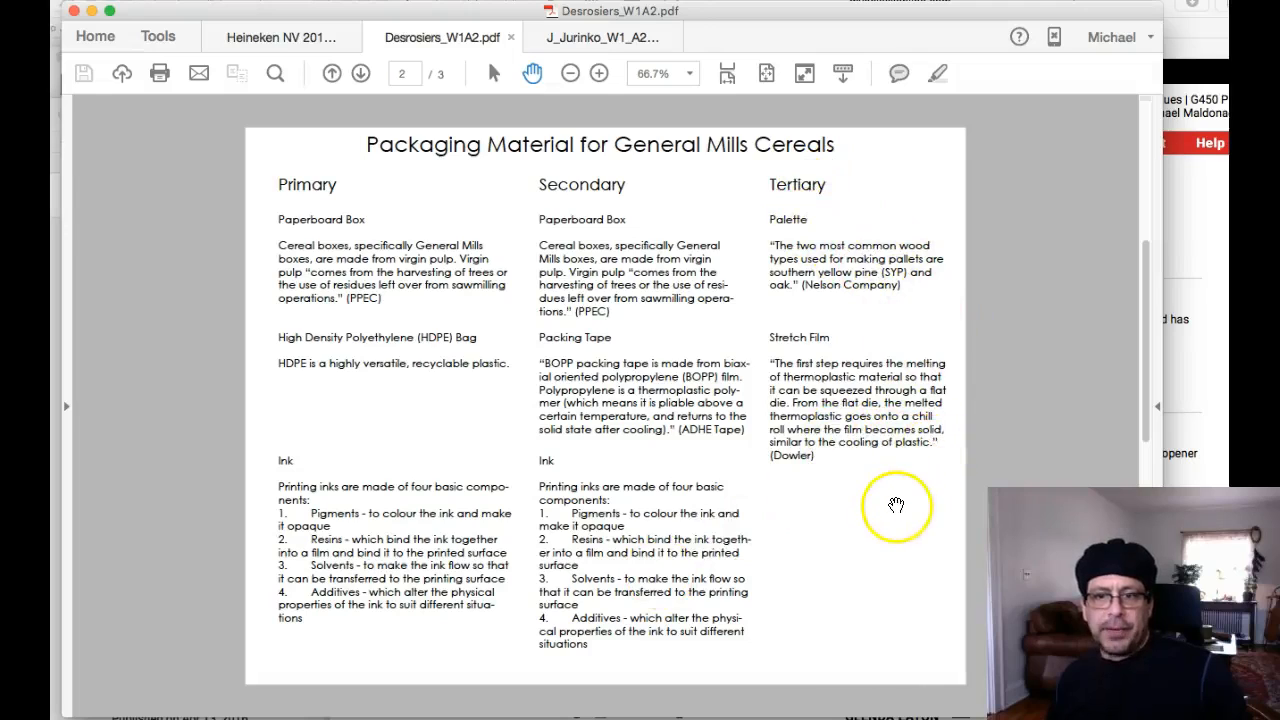
pyautogui.moveTo(897, 270)
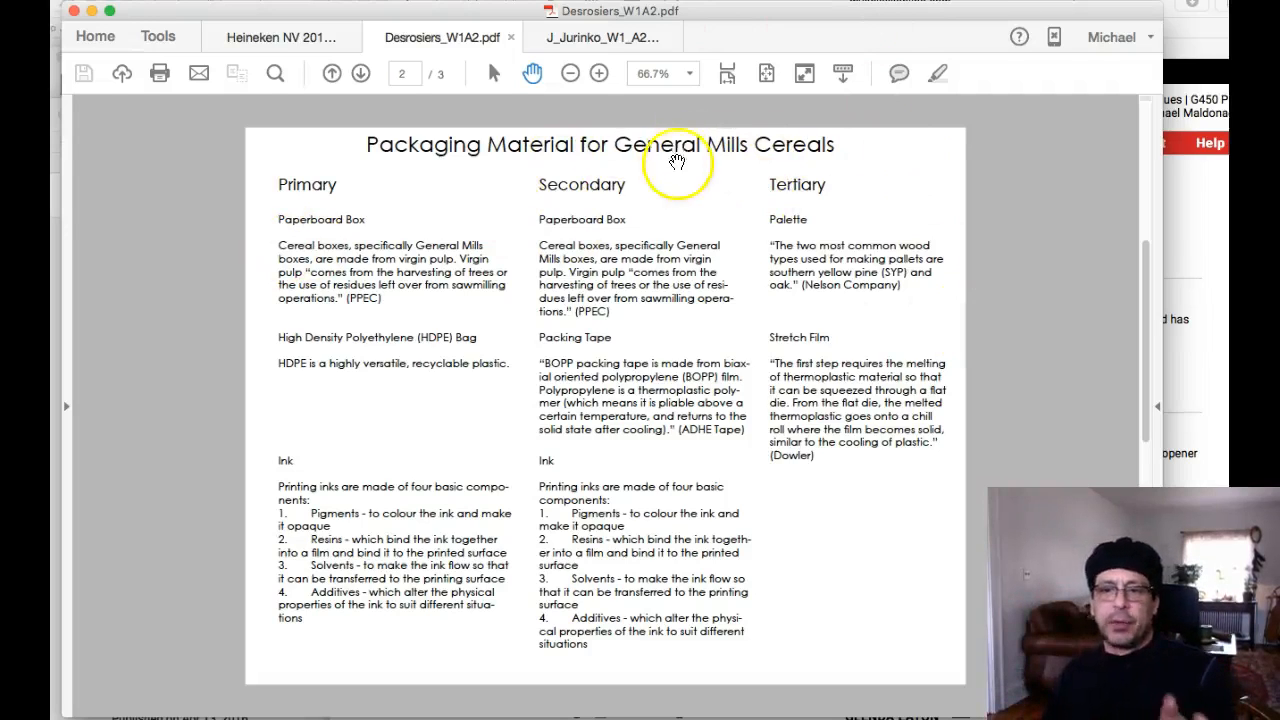
pyautogui.moveTo(728, 278)
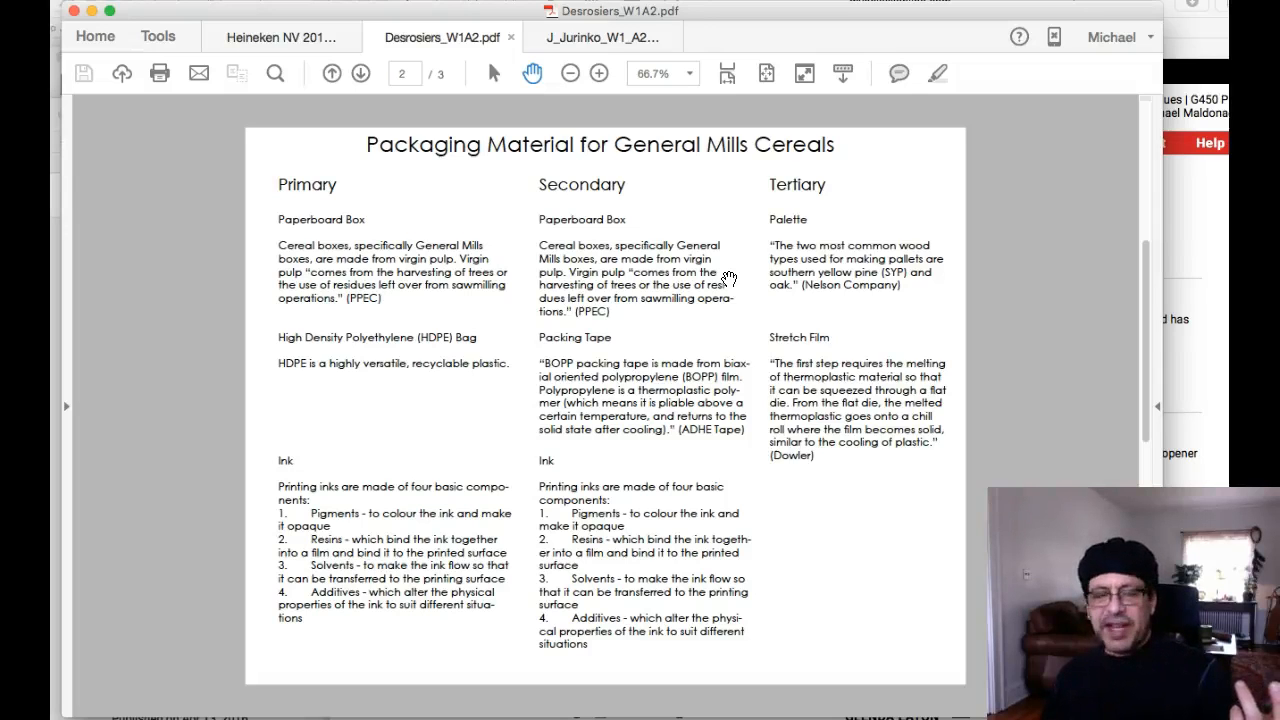
pyautogui.click(281, 37)
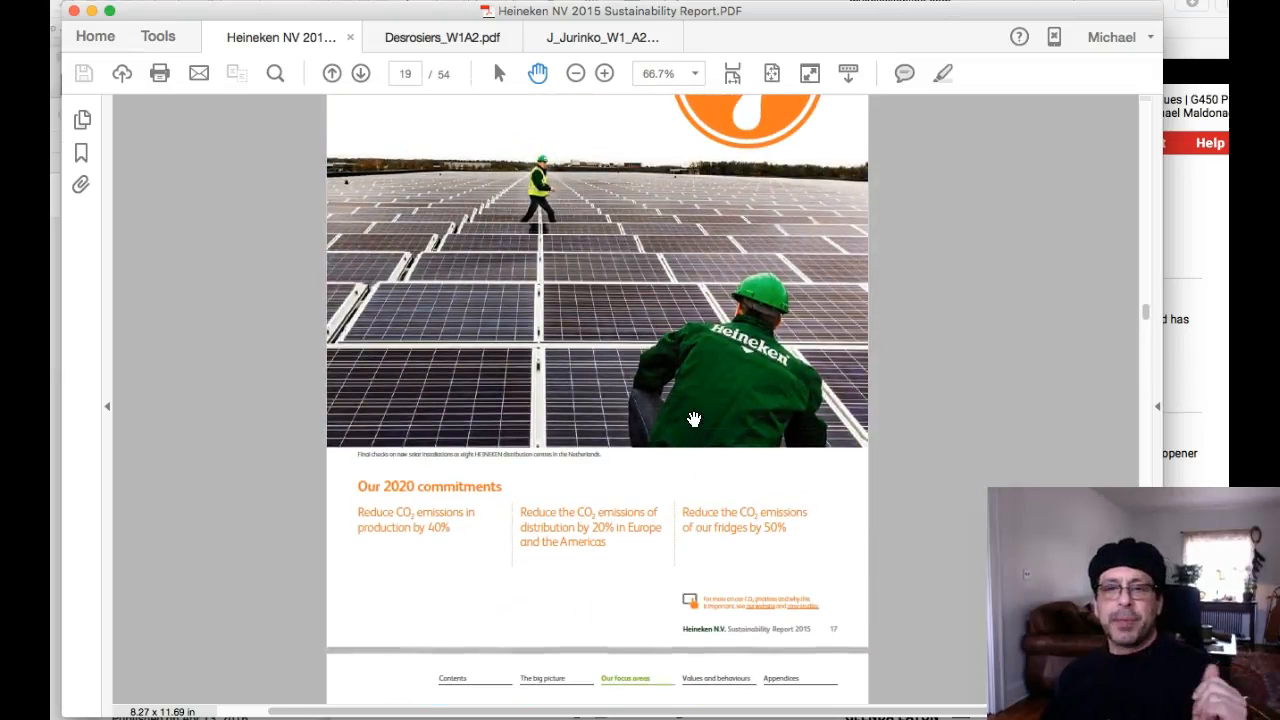
# Scroll the Heineken report from page 19 up to page 16 on water-stressed areas
pyautogui.scroll(3)
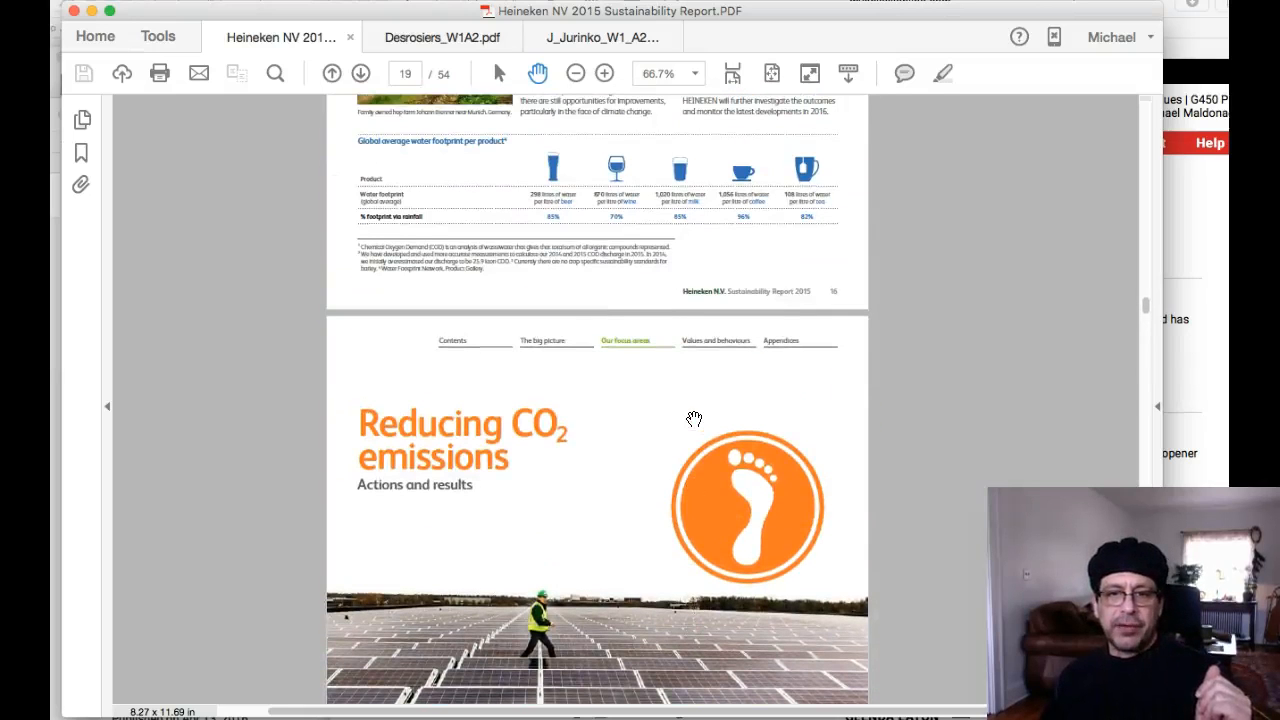
pyautogui.scroll(3)
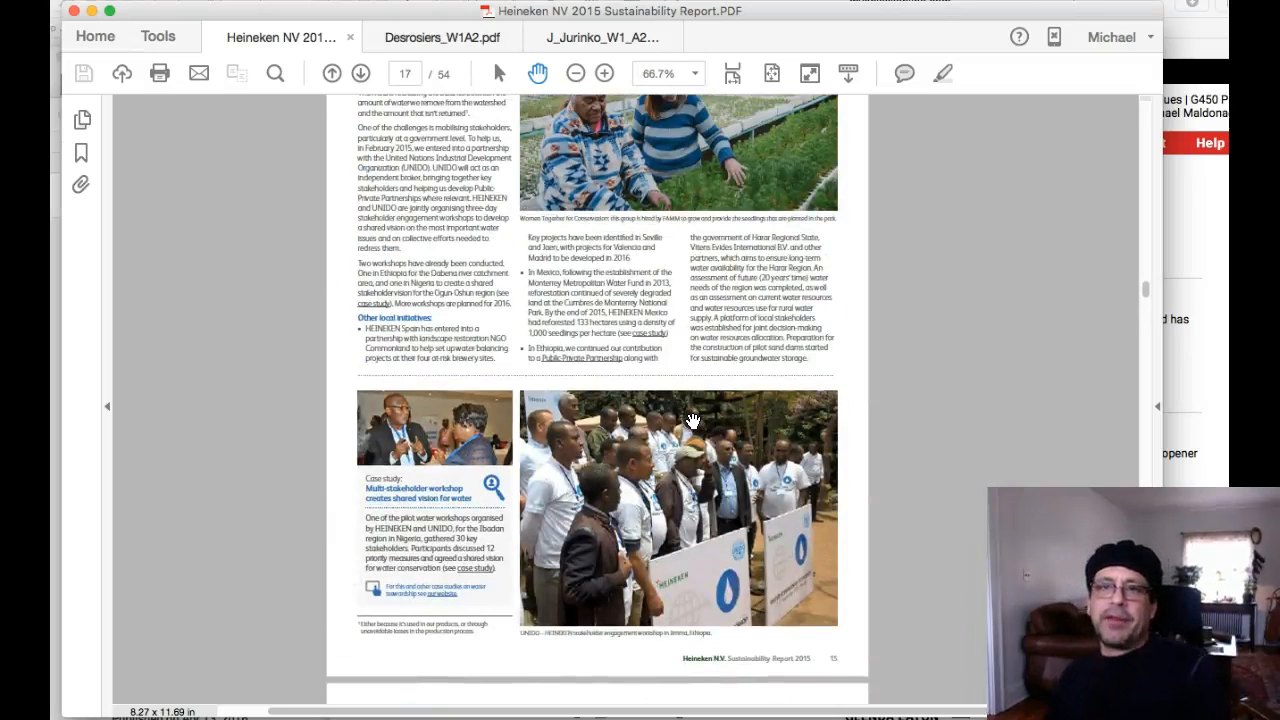
pyautogui.moveTo(895, 578)
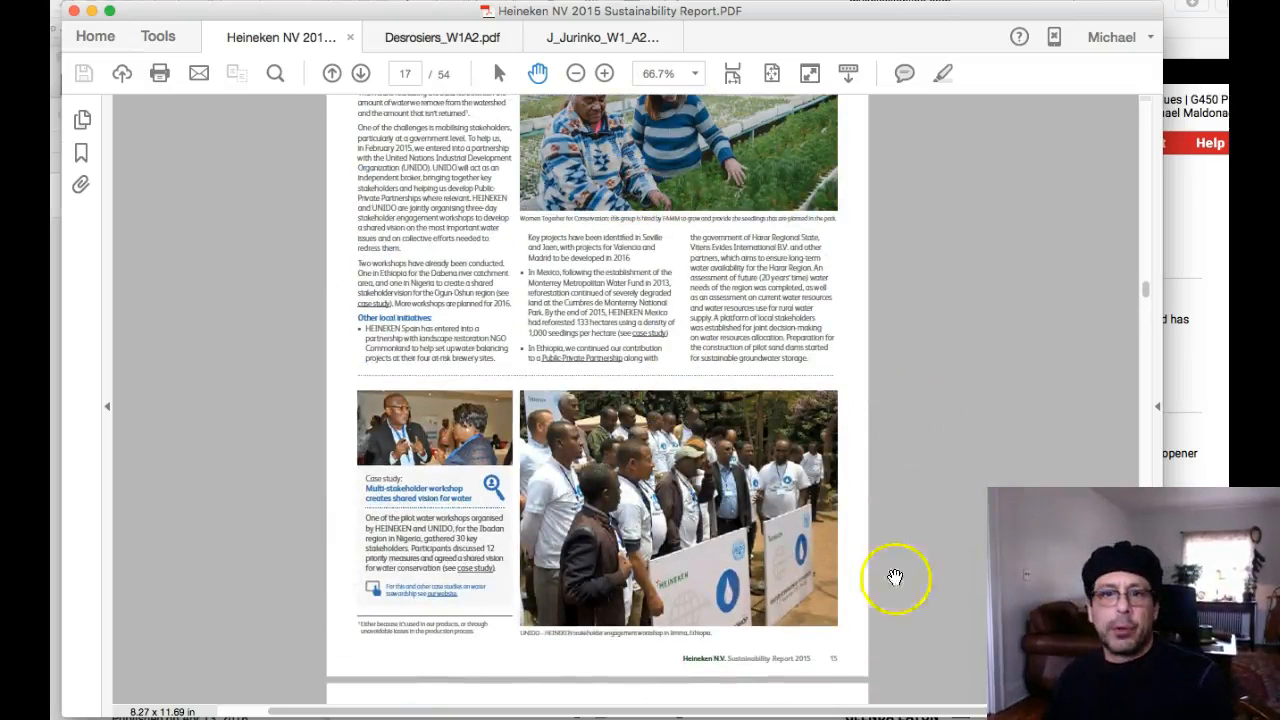
pyautogui.scroll(3)
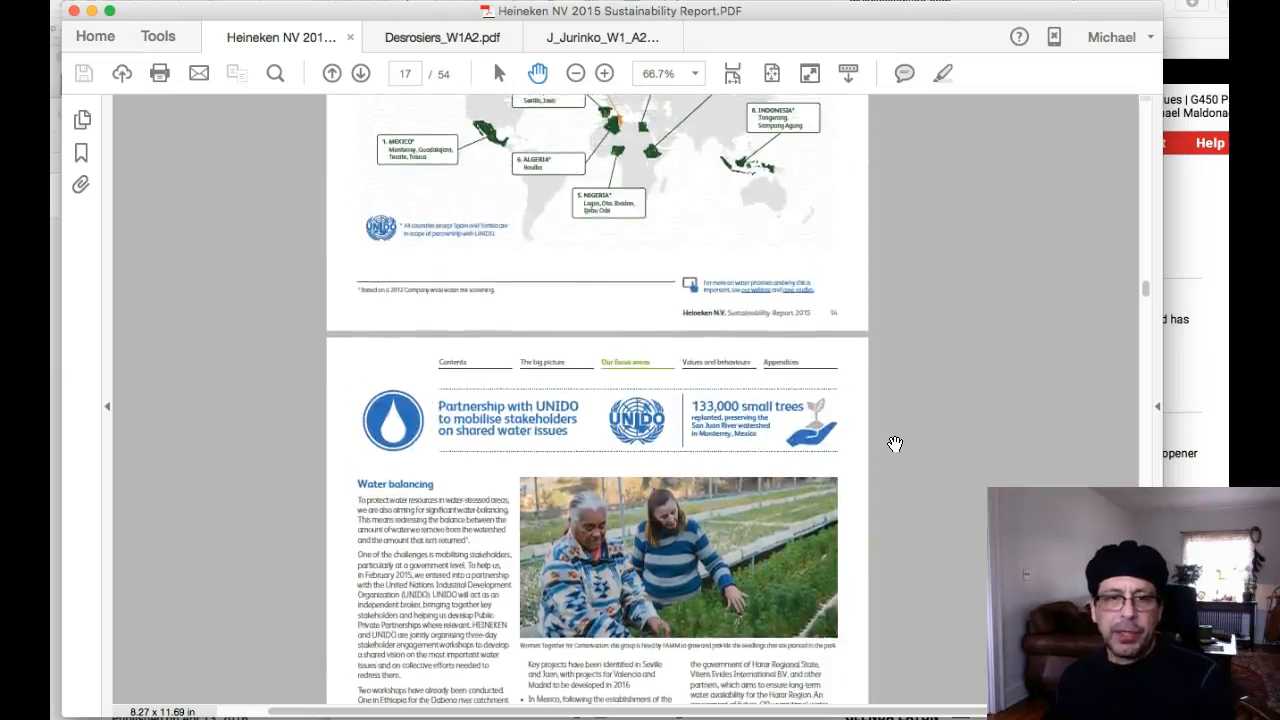
pyautogui.scroll(3)
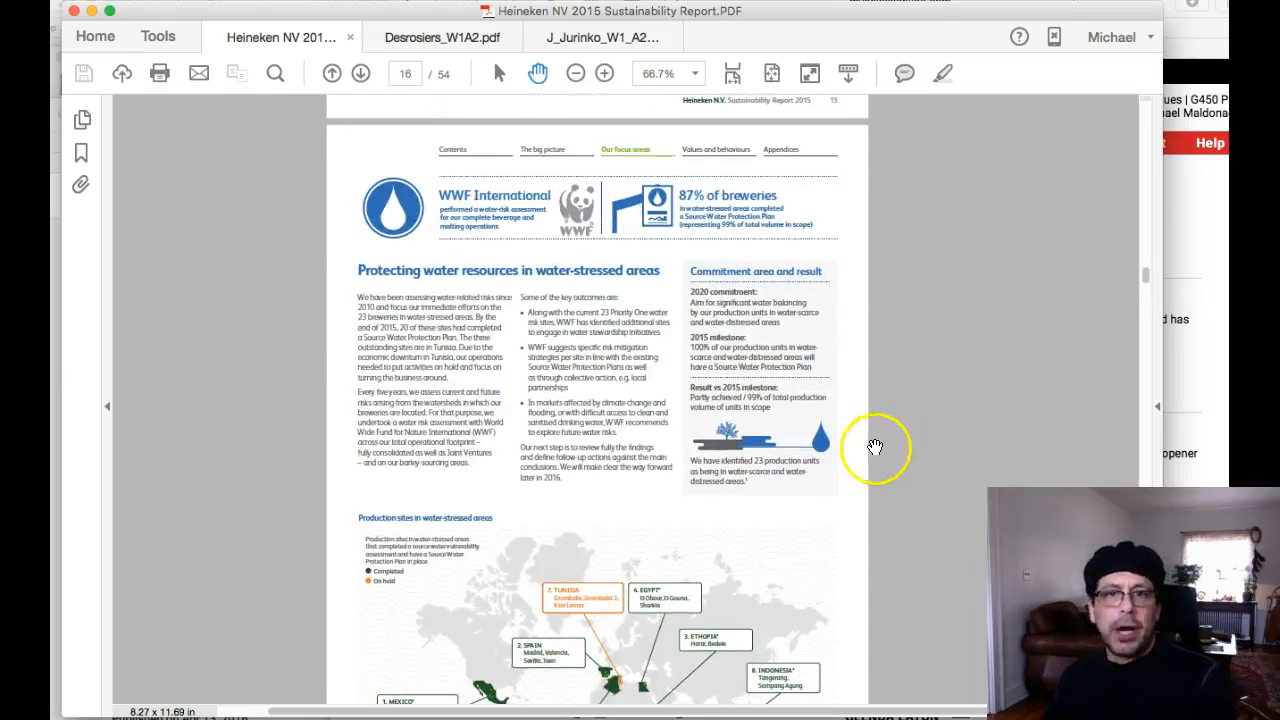